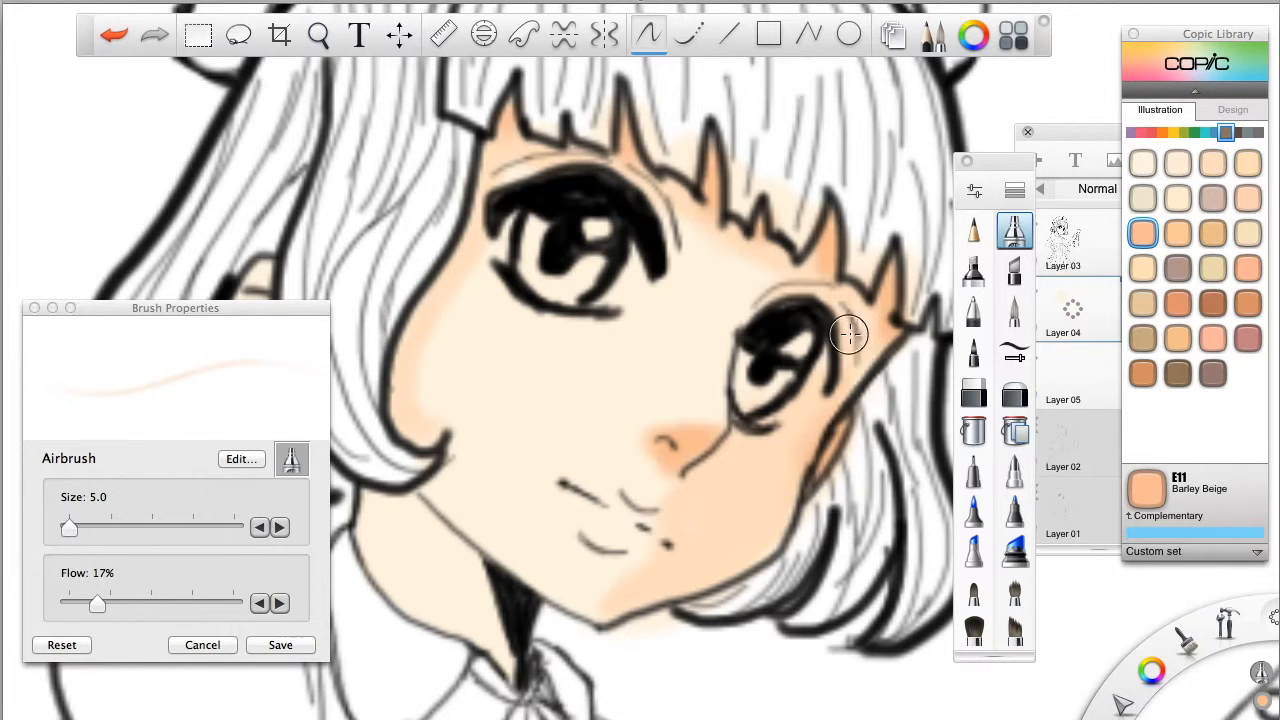
Airbrush beige Copic shading onto the face and paint the lips R24 Prawn coral red.
click(1212, 164)
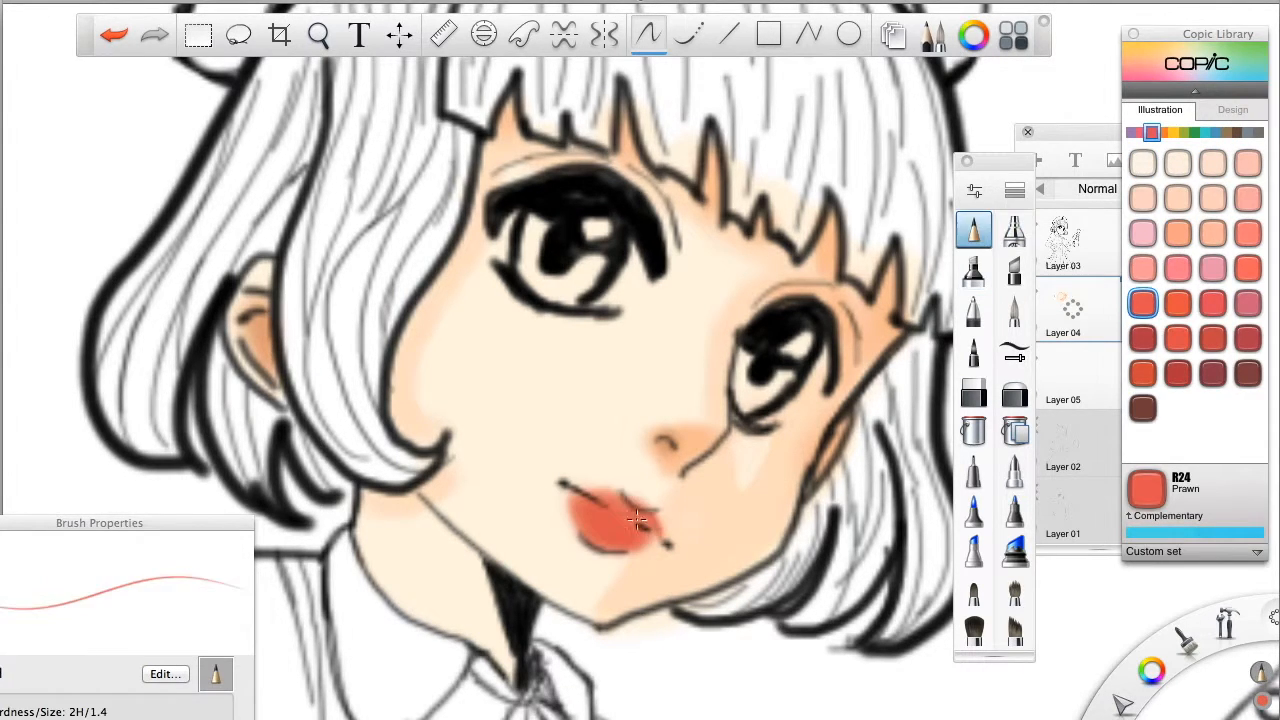
click(972, 390)
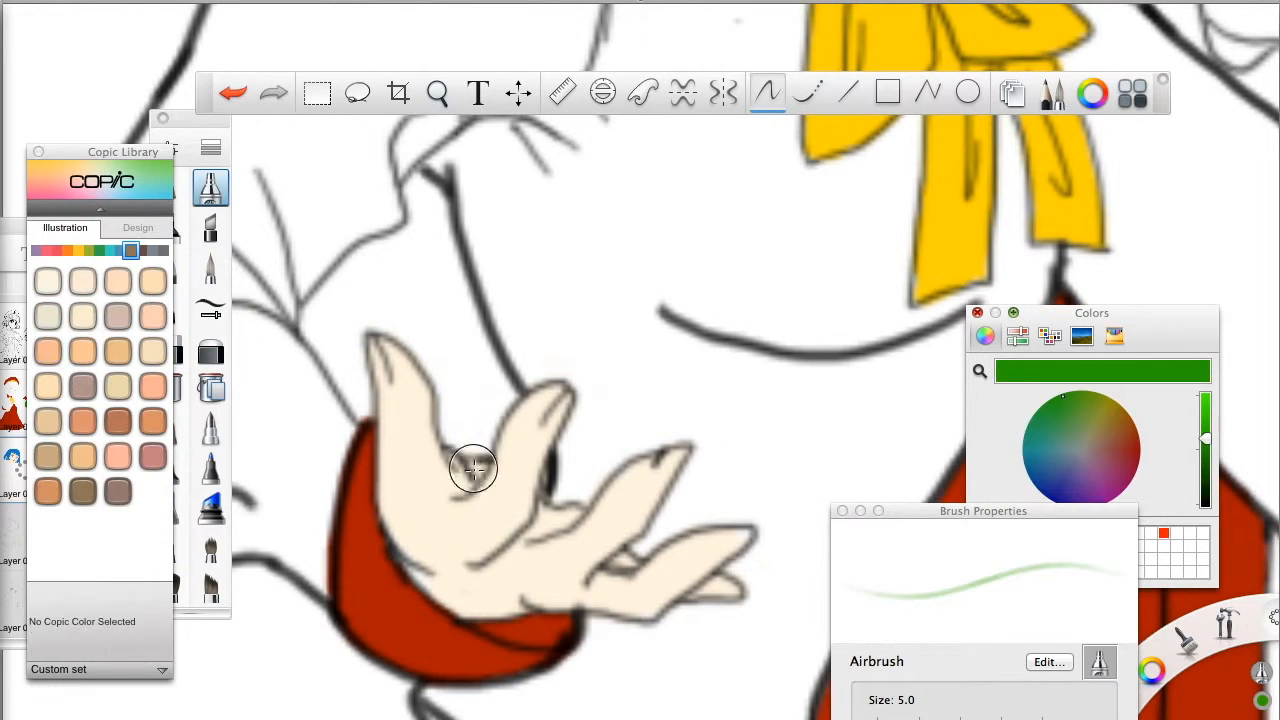
Shade the open hand with a beige Copic skin tone.
click(118, 280)
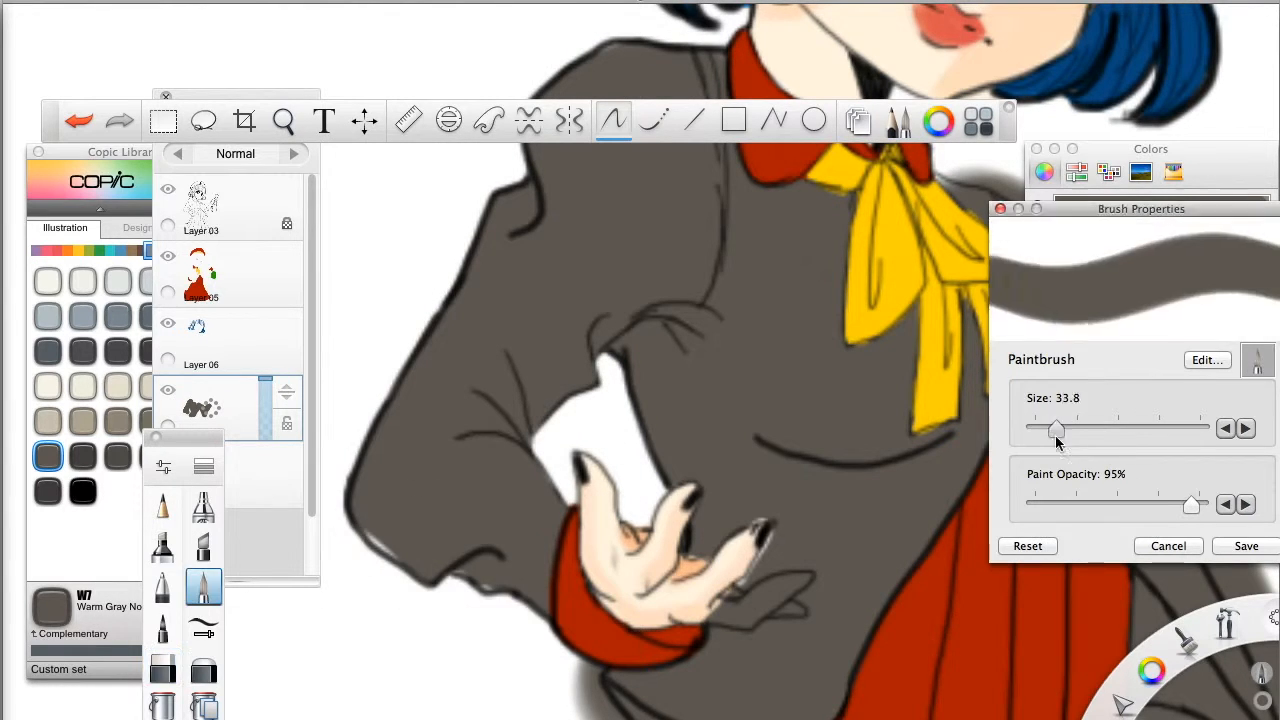
Enlarge the Paintbrush in Brush Properties for filling the jacket warm grey.
drag(1056, 428, 1036, 428)
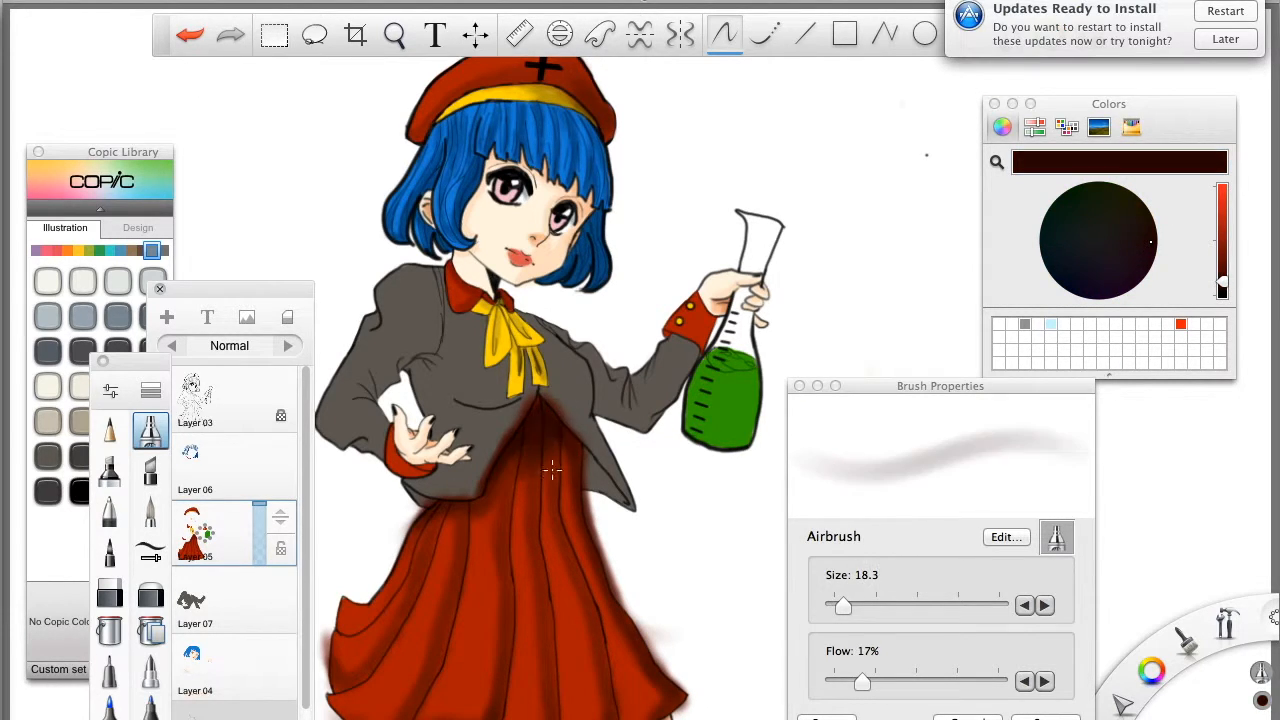
Paint darker brownish-red folds into the skirt with the size 18.3 Airbrush.
click(110, 590)
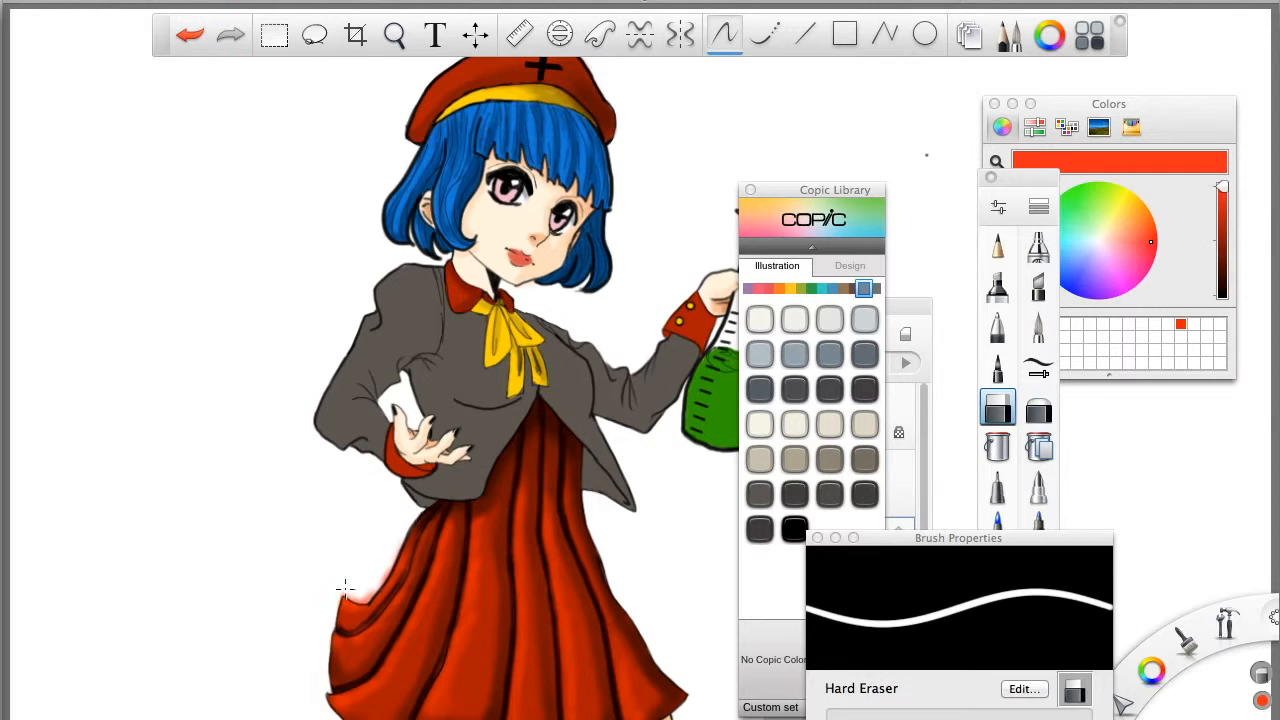
Erase colour overspill outside the skirt and flask outlines with the size 4.5 Hard Eraser.
click(996, 244)
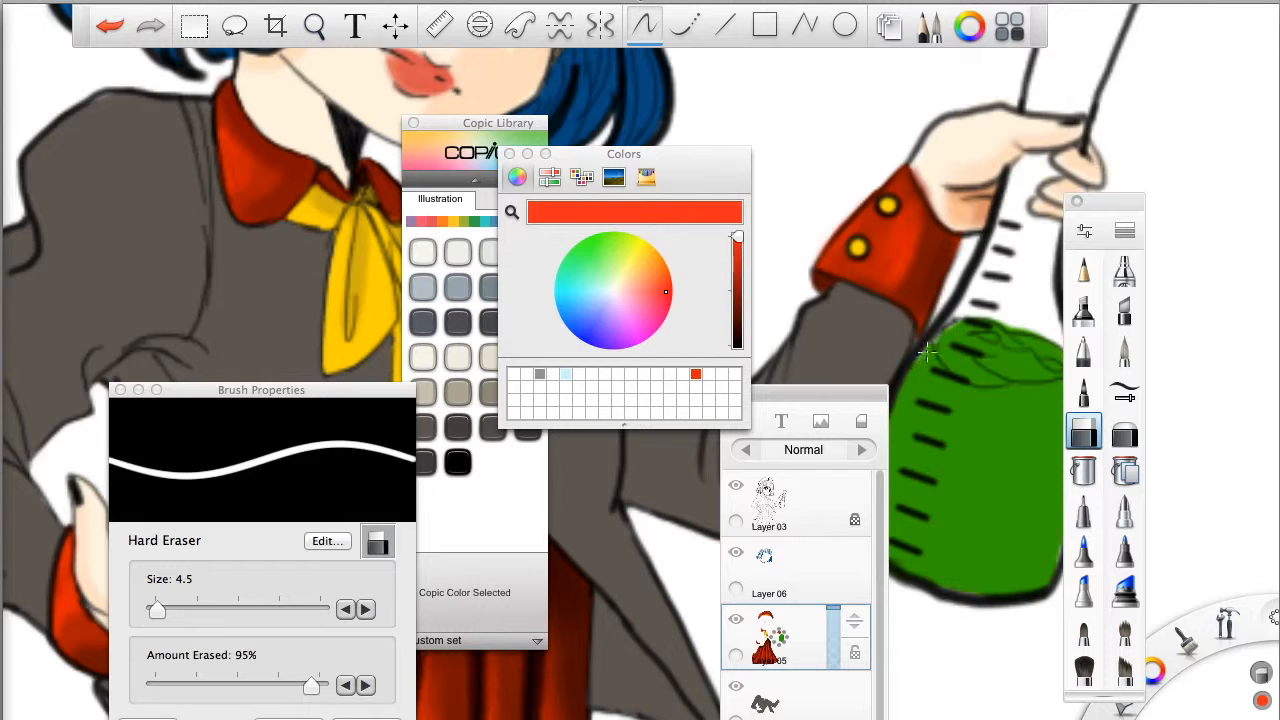
click(1124, 272)
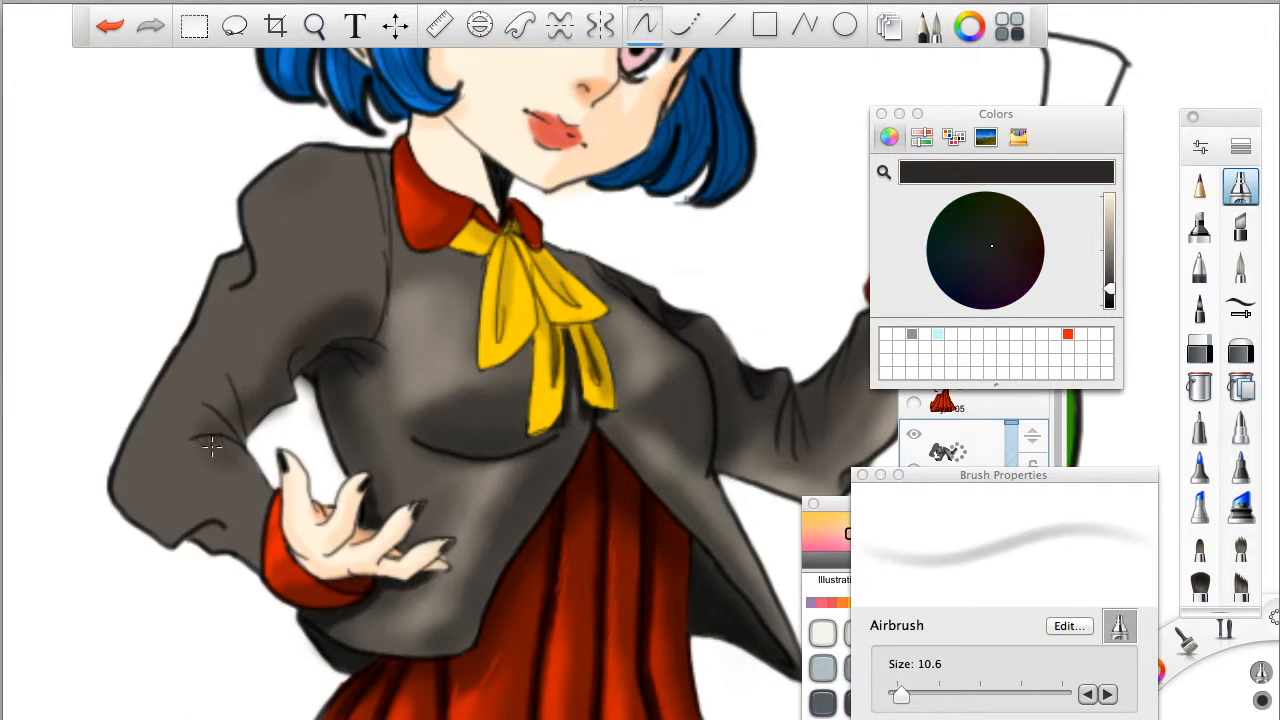
Darken the jacket's shadowed side and erase overspill along its edge.
click(1200, 348)
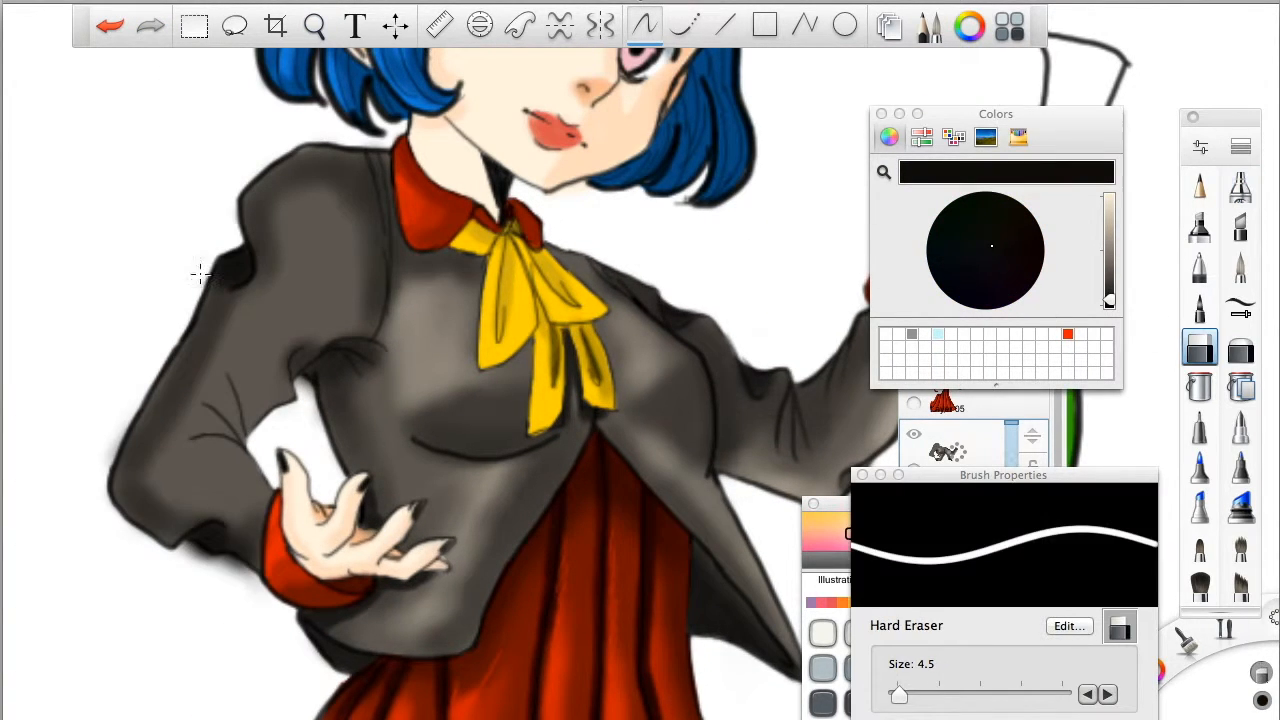
click(1240, 188)
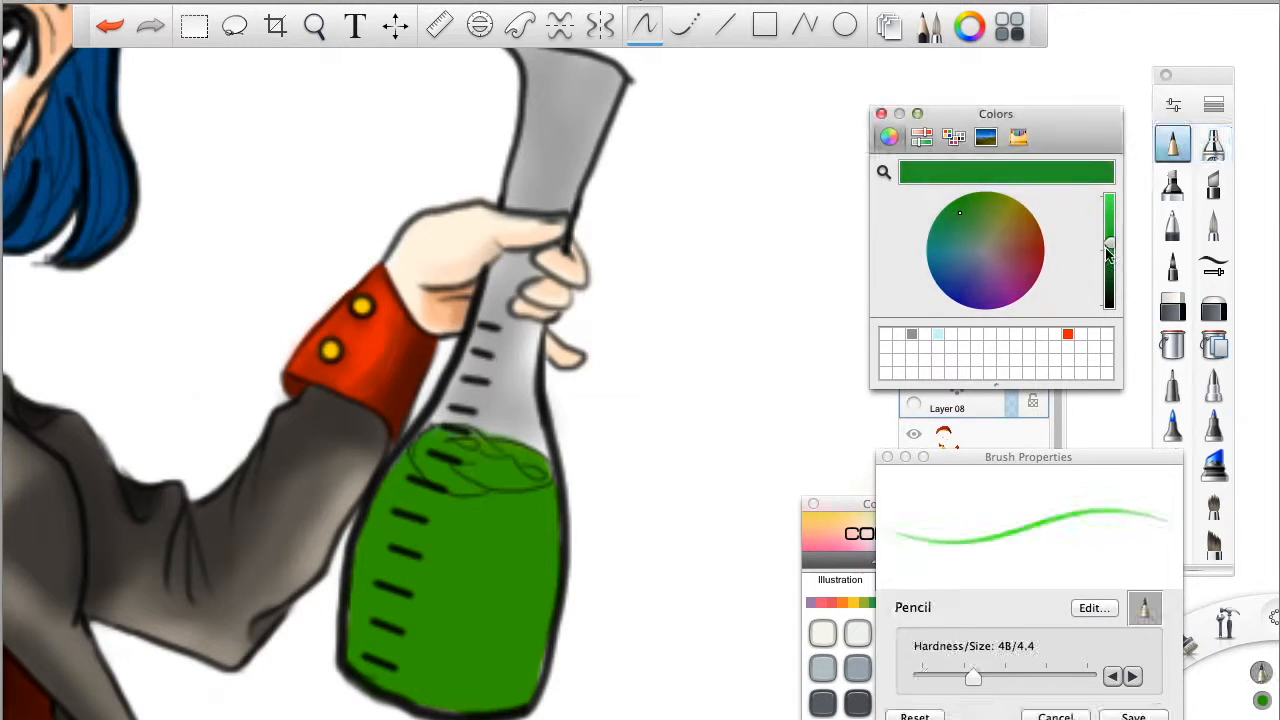
Choose a darker green in the Colors panel for shading the flask liquid.
click(1212, 144)
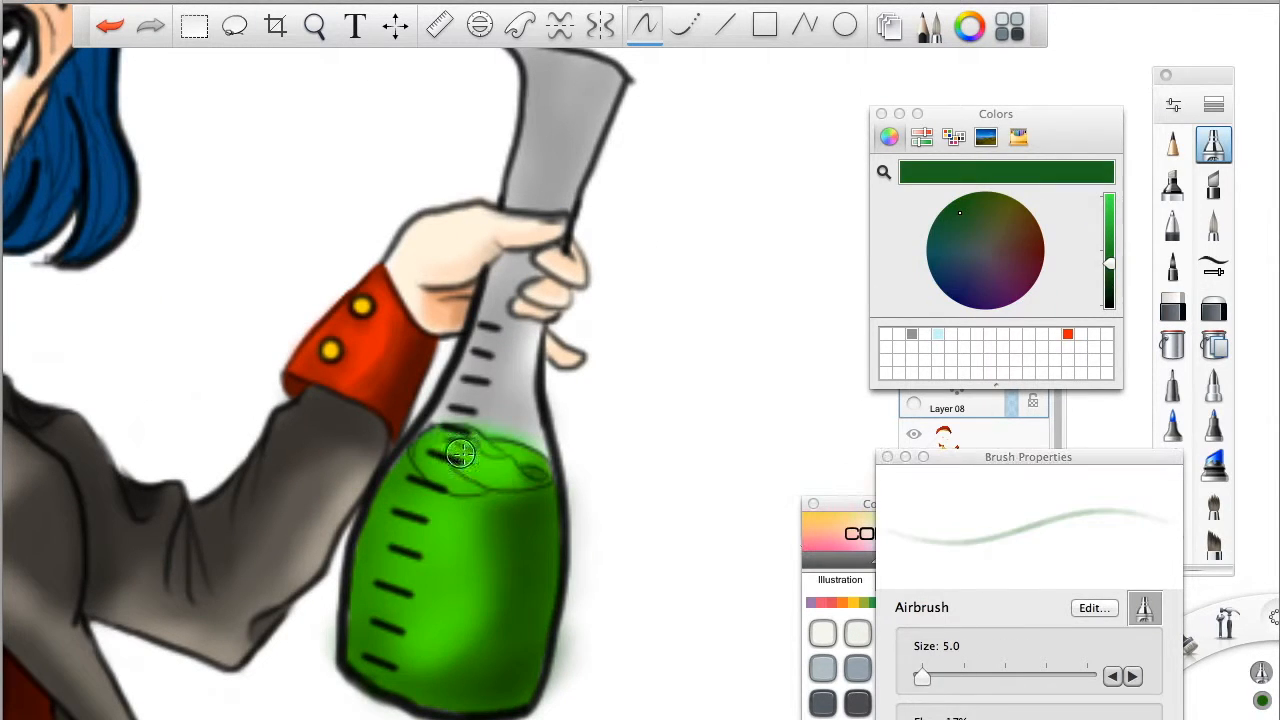